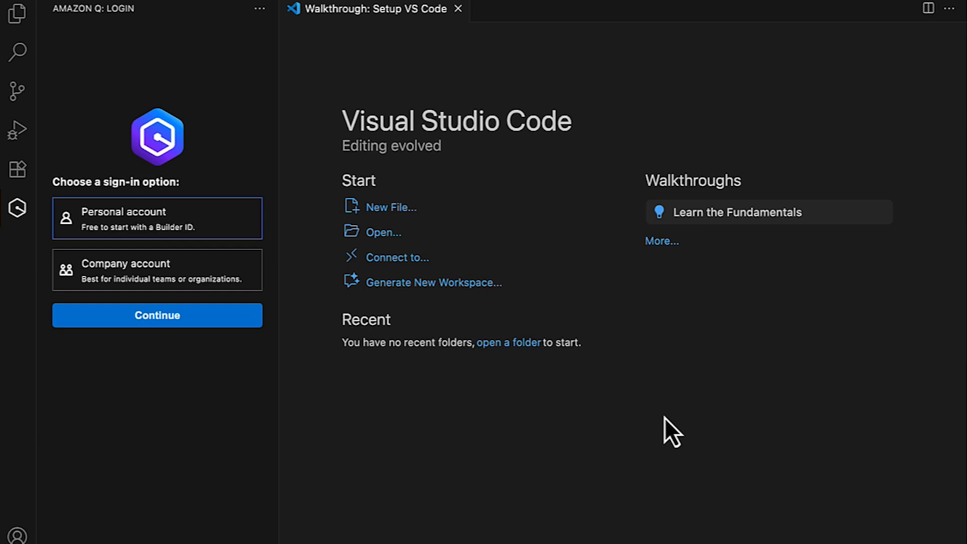
Step: Pick a sign-in option in the Amazon Q Login panel to launch the AWS sign-in page
click(157, 316)
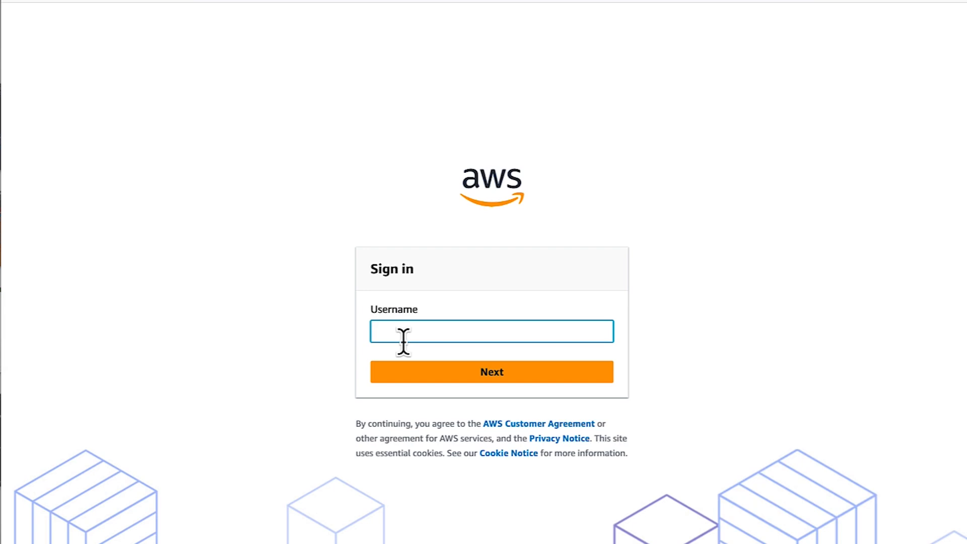
Step: Sign in to the AWS access portal as 'shai', submitting the username then entering the password
click(492, 331)
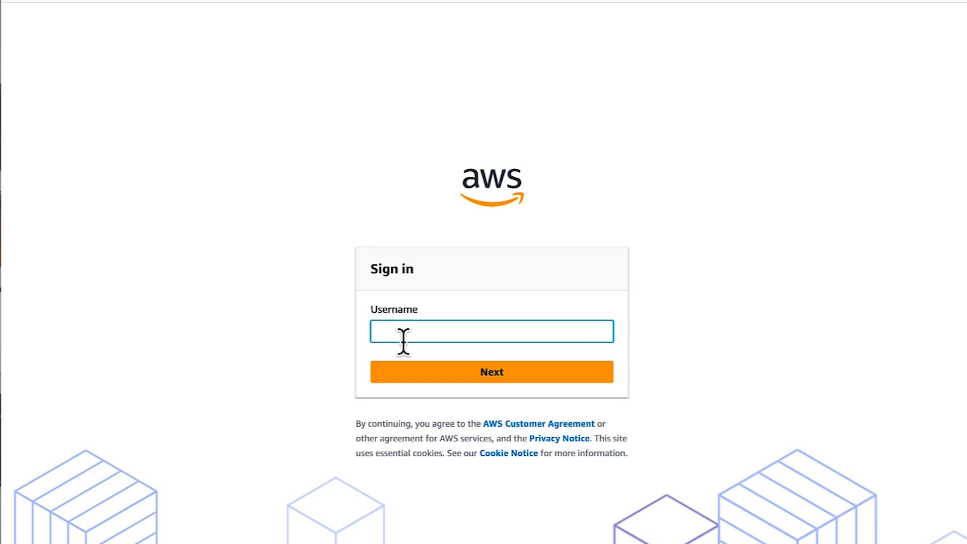
text(shai)
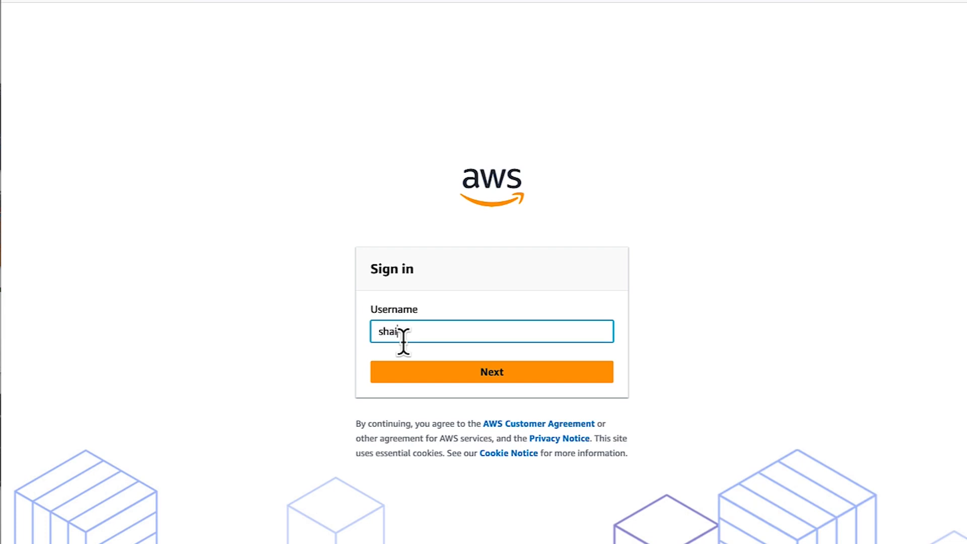
click(491, 372)
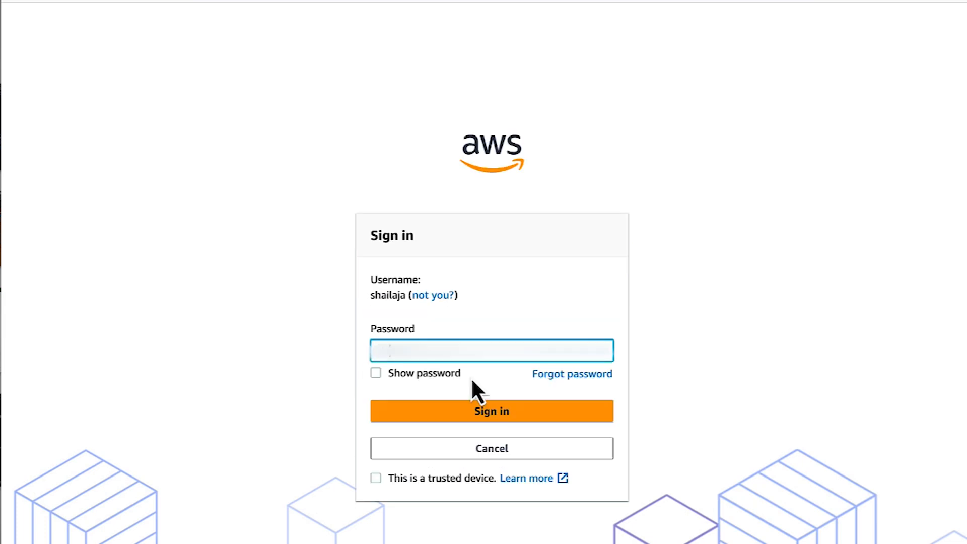
click(491, 411)
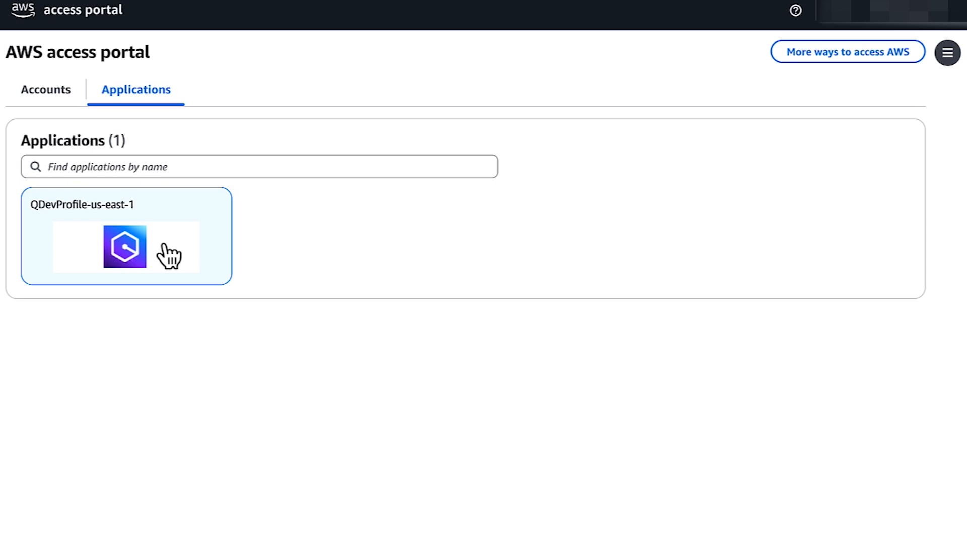
Step: Open the QDevProfile-us-east-1 application tile from the access portal
click(124, 245)
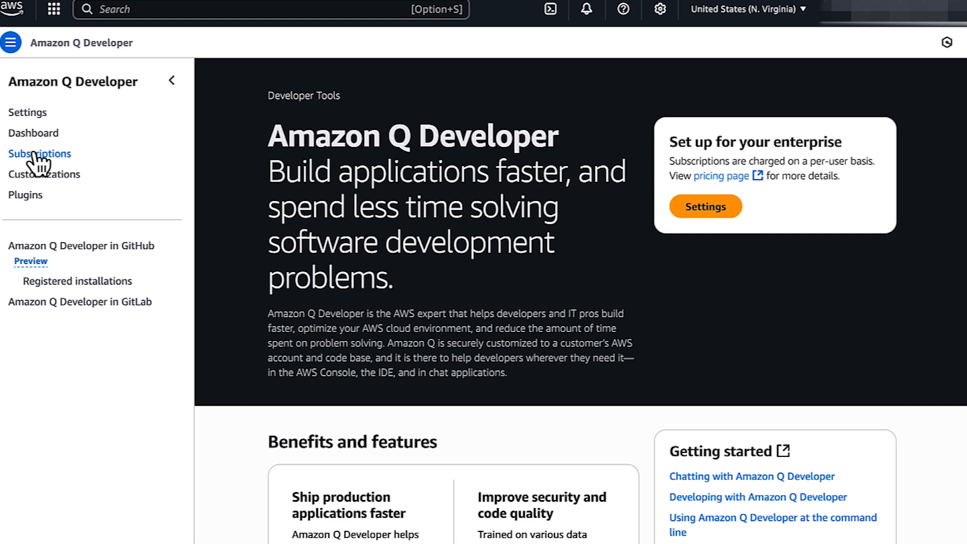
Step: View the Subscriptions Users list: shailaja2 Canceled, Shailaja Pending
click(39, 154)
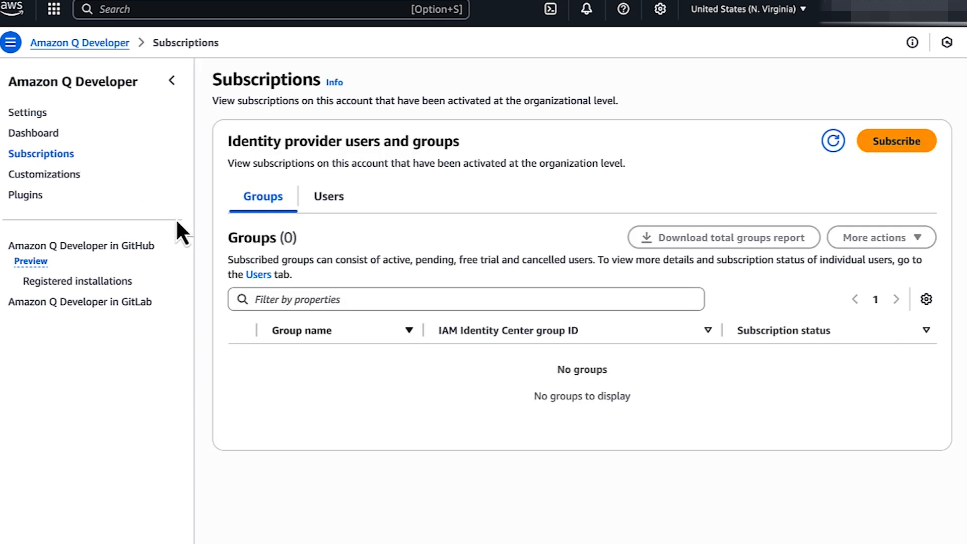
mouse_move(323, 219)
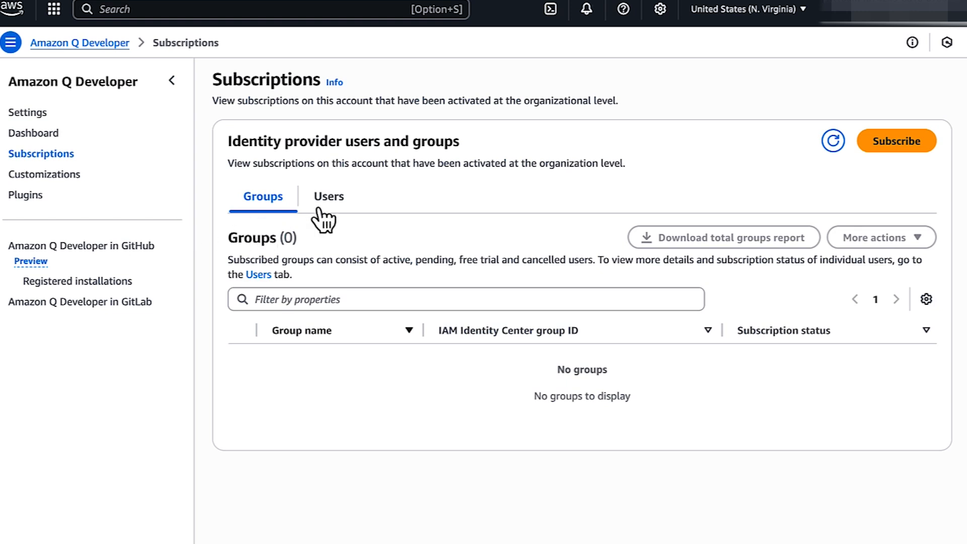
click(327, 196)
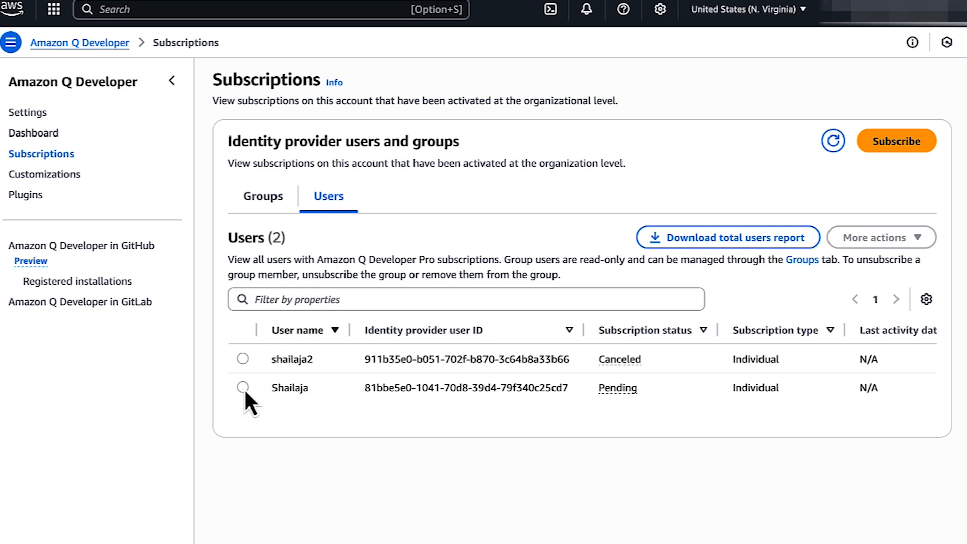
click(242, 387)
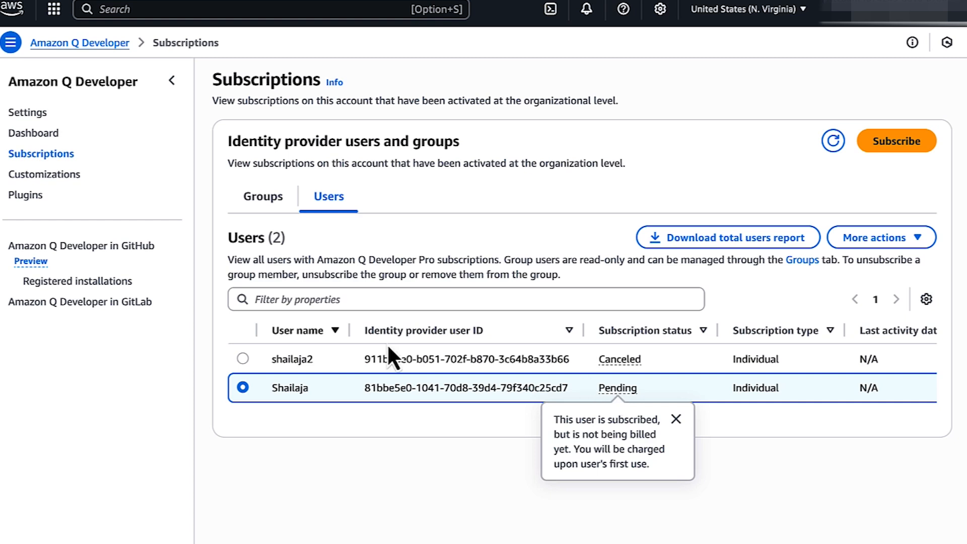
click(242, 358)
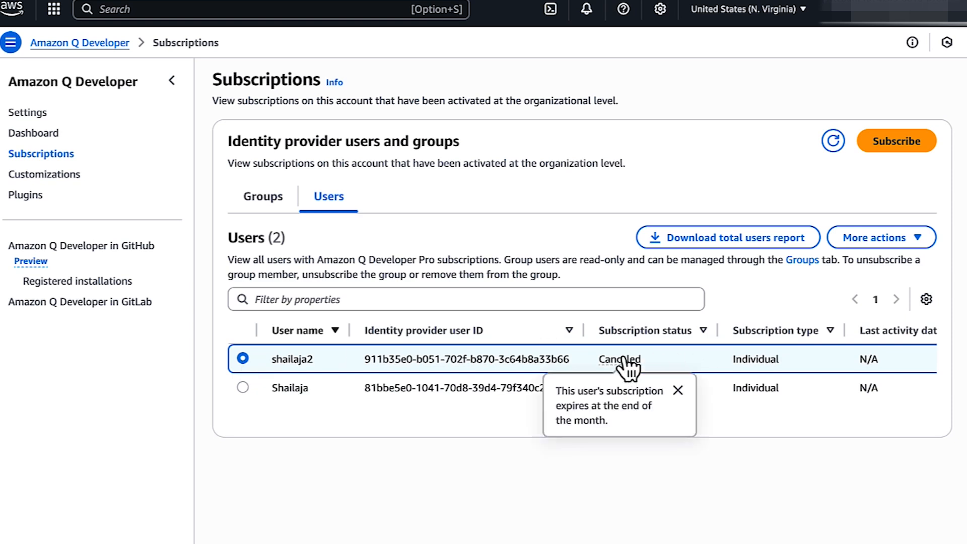
click(879, 237)
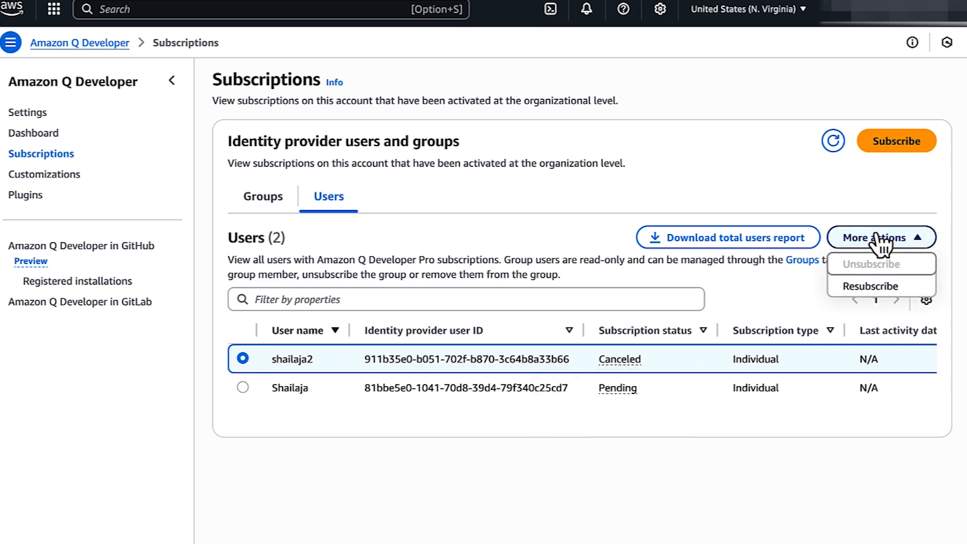
Step: Go to IAM Identity Center and switch the region to US East (Ohio)
click(869, 286)
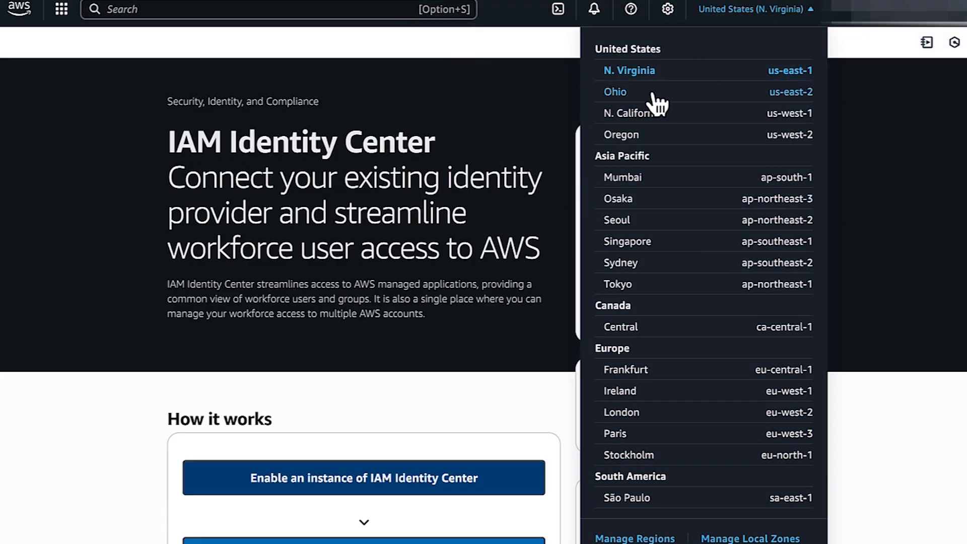
click(614, 91)
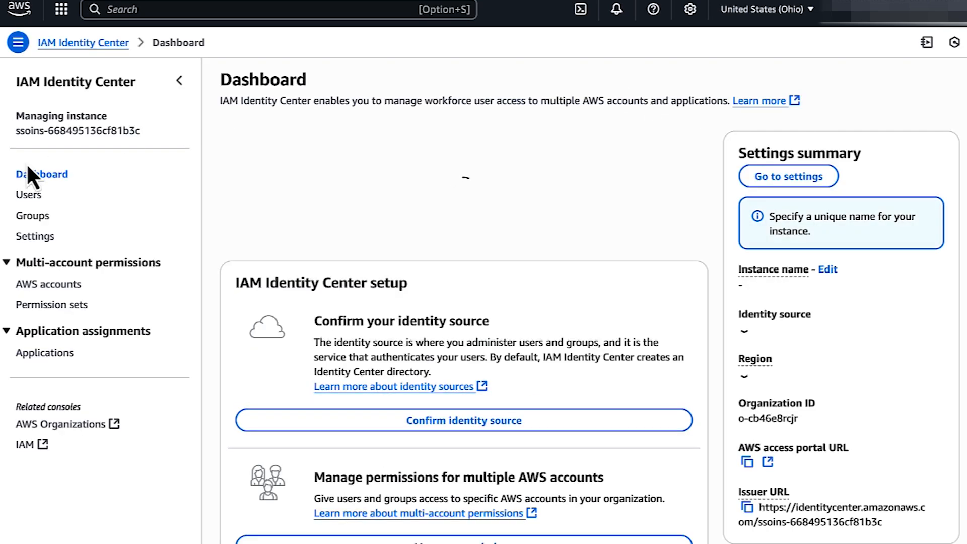